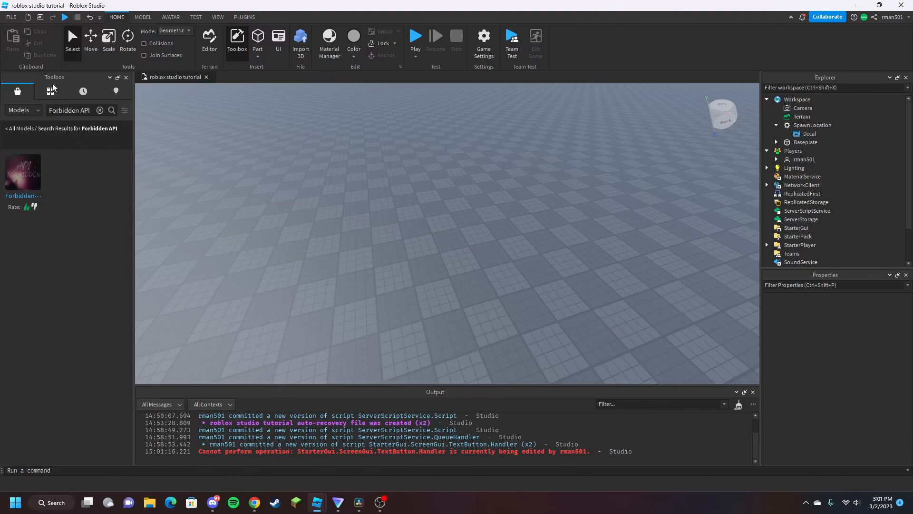
mouse_move(50, 91)
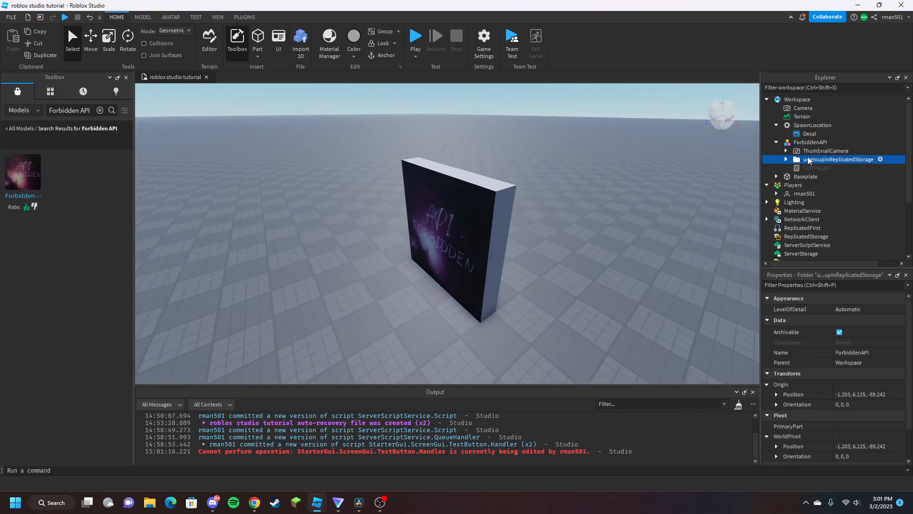
Move the Forbidden folder into ReplicatedStorage, delete the inserted model and expand Forbidden
right_click(839, 159)
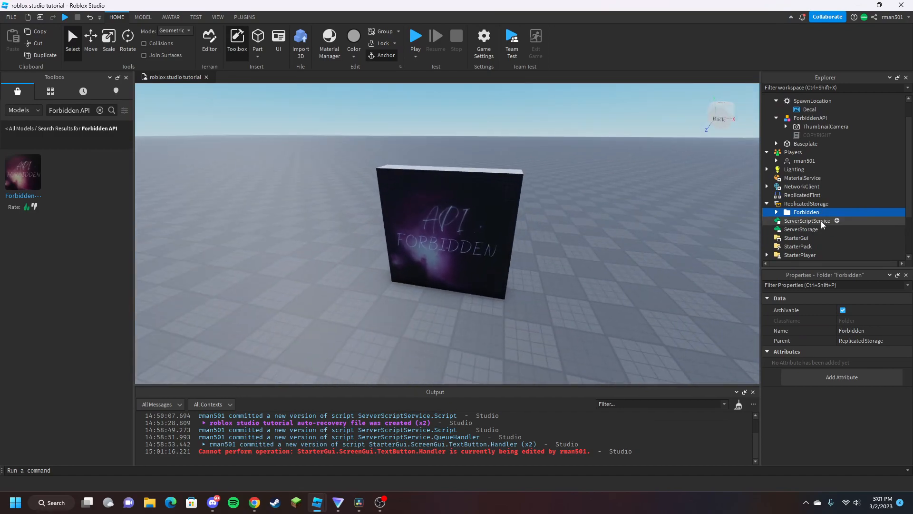
left_click(810, 118)
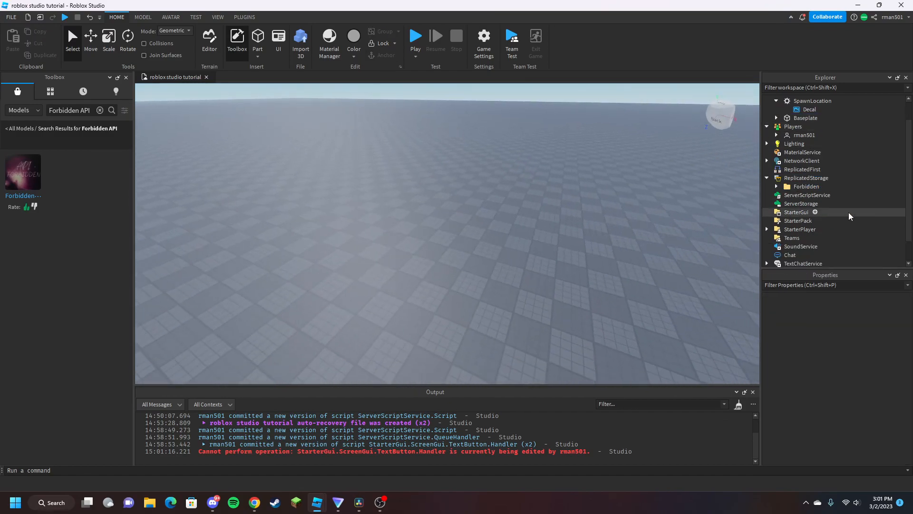
left_click(776, 187)
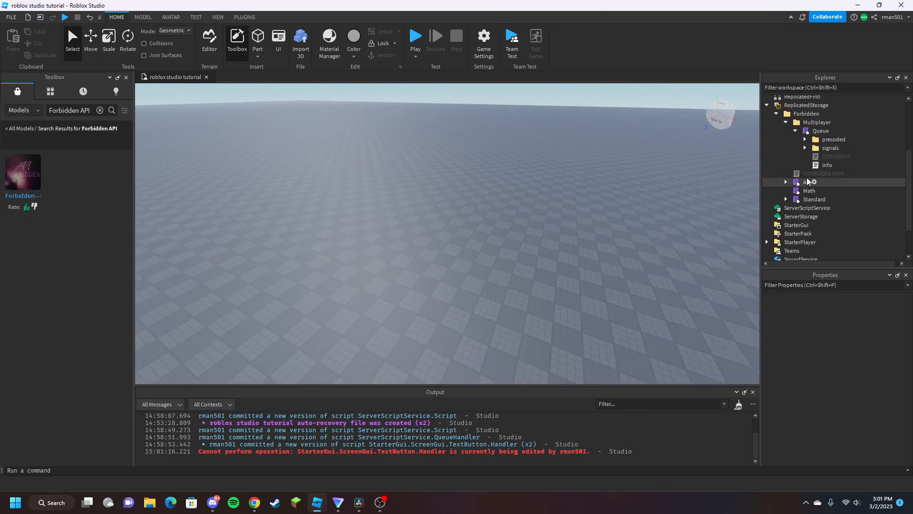
Place ScreenGui in StarterGui and QueueHandler in ServerScriptService, then open QueueHandler for editing
left_click(833, 216)
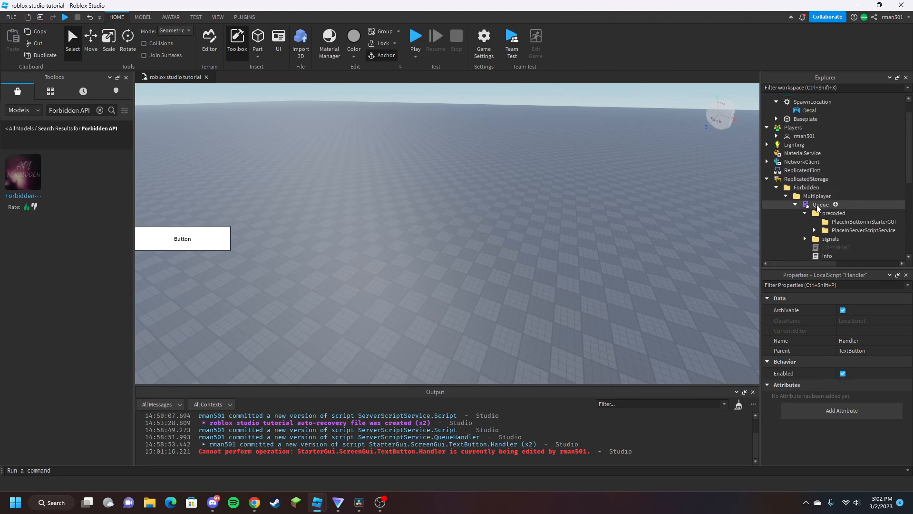
left_click(863, 205)
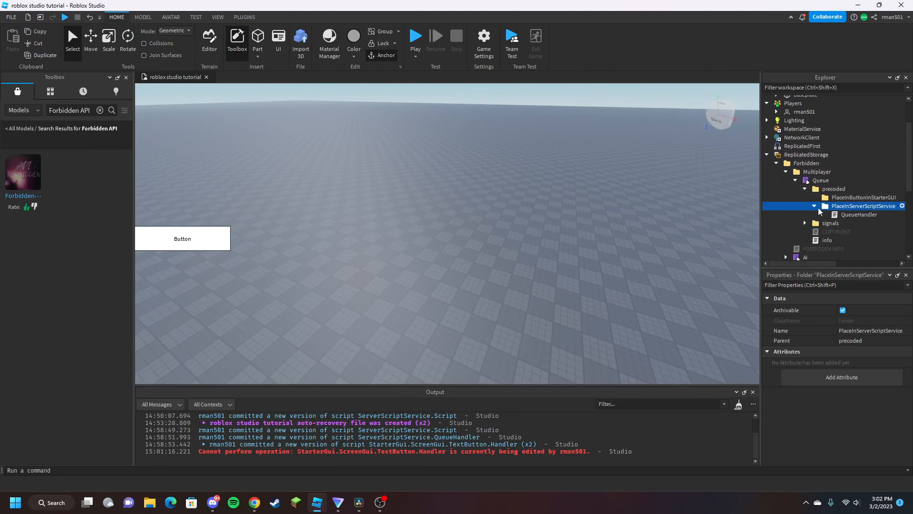
double_click(860, 214)
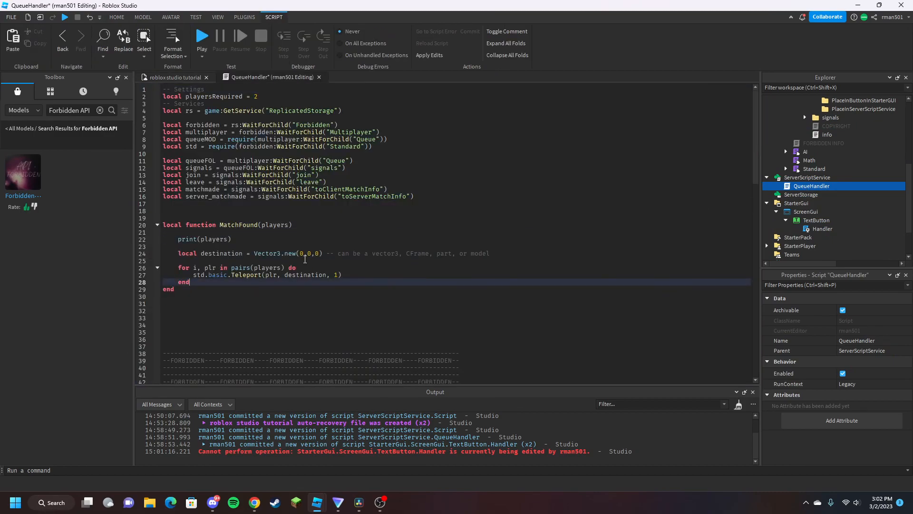
Clear the Vector3 destination on line 24 and add a teleporters folder with two Parts to the Workspace
left_click_drag(253, 253, 489, 253)
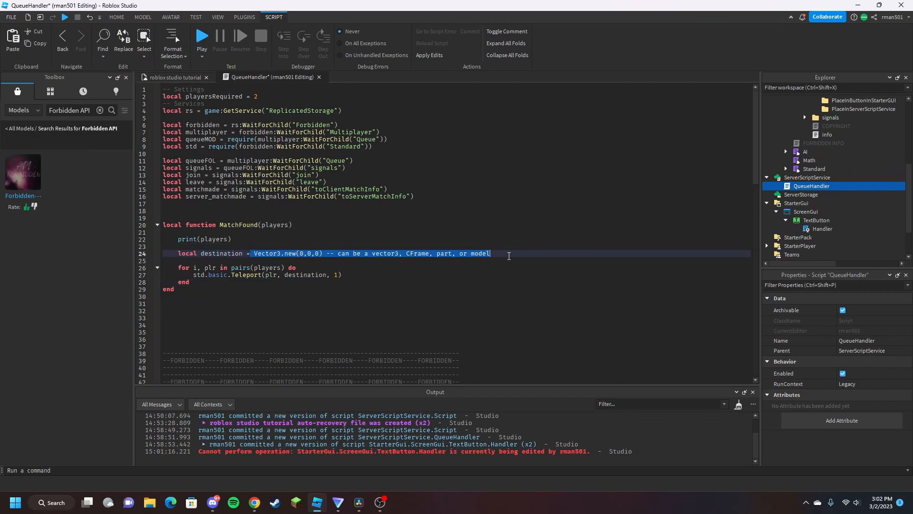
left_click(172, 77)
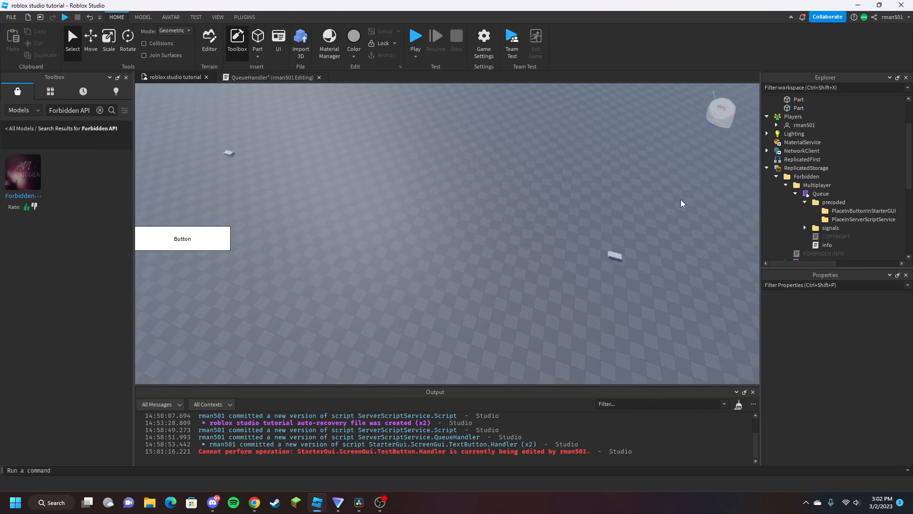
left_click(797, 98)
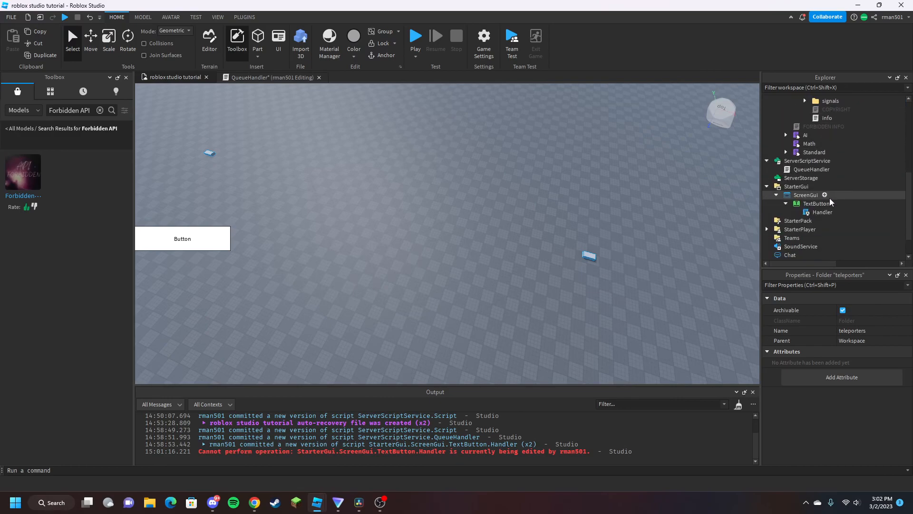
left_click(809, 170)
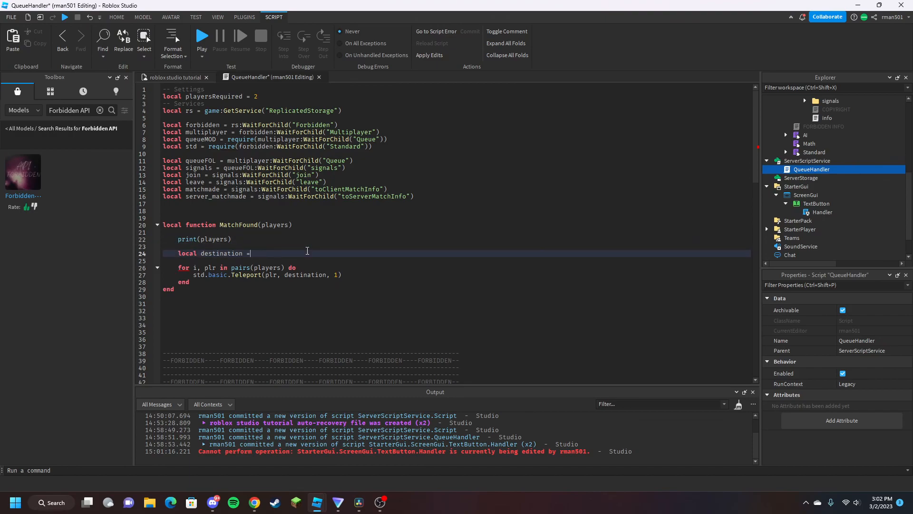
Set destinations to workspace.teleporters:GetChildren() and teleport each player to destinations[i]
type("s")
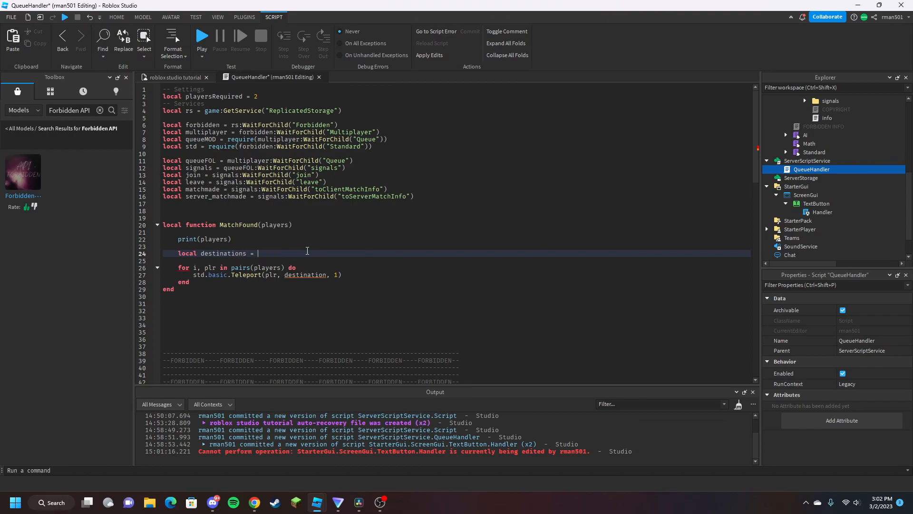
type("workspace.")
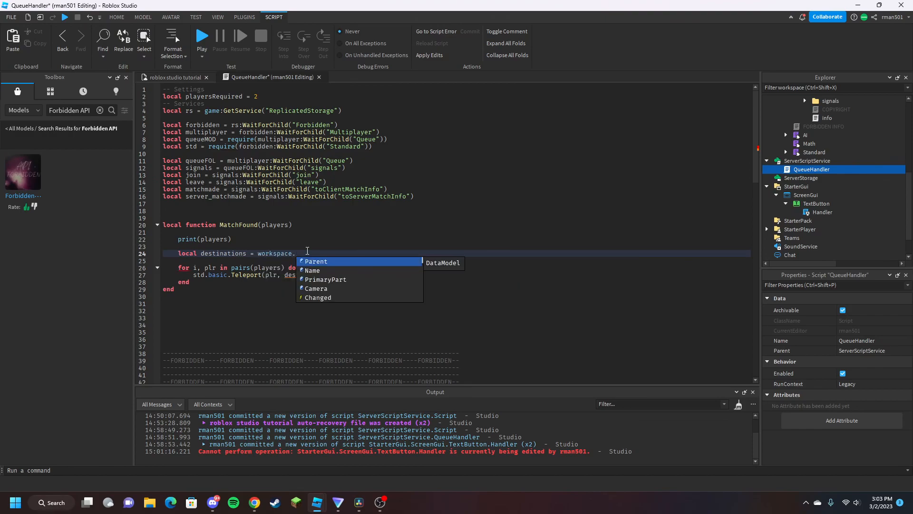
type("teleporters:G")
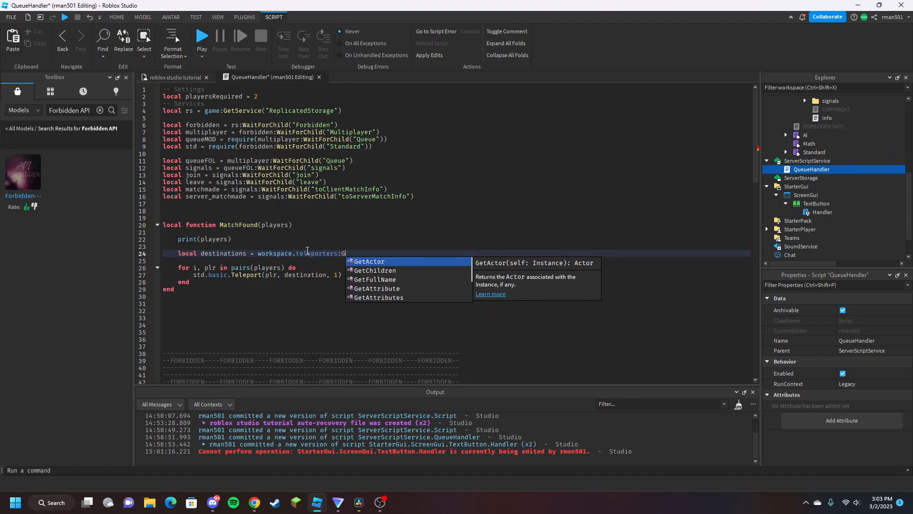
type("etChildren()")
left_click(267, 274)
type("s")
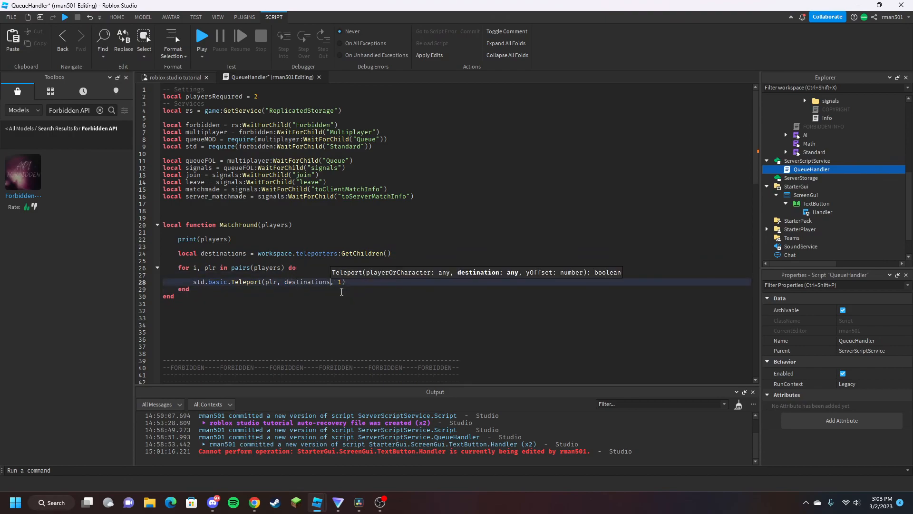
type("[i")
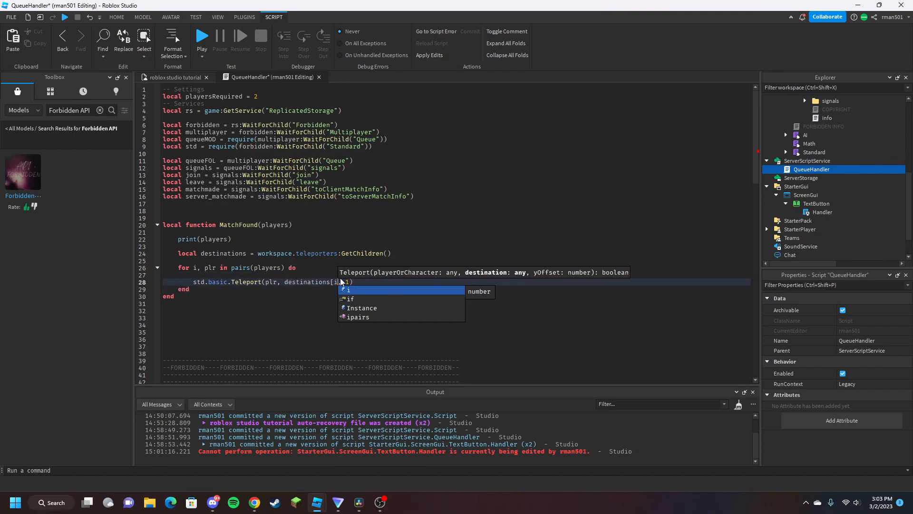
left_click(174, 77)
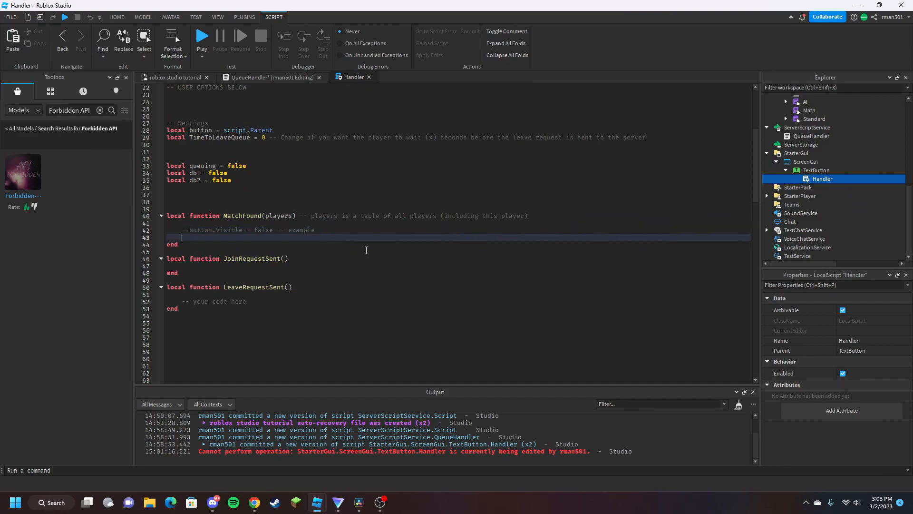
In MatchFound, set button.Visible = false and print(players)
type("button.Visible =")
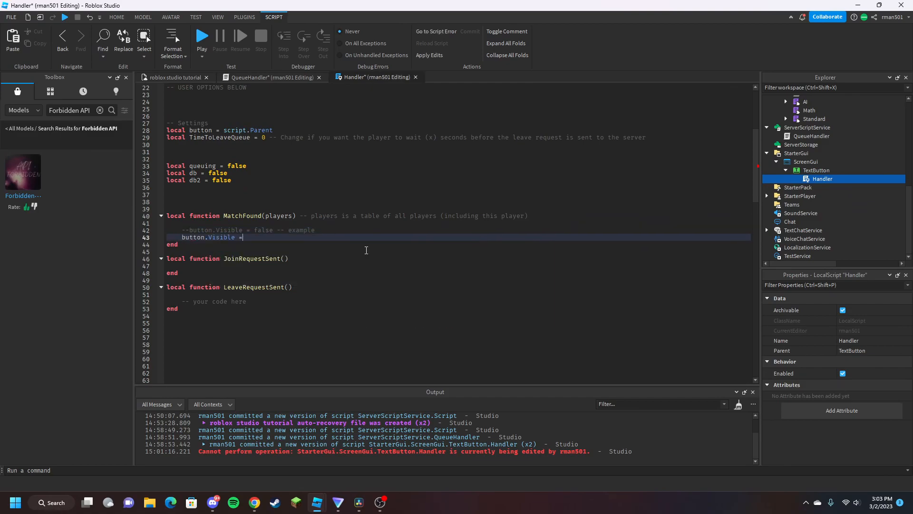
type("false")
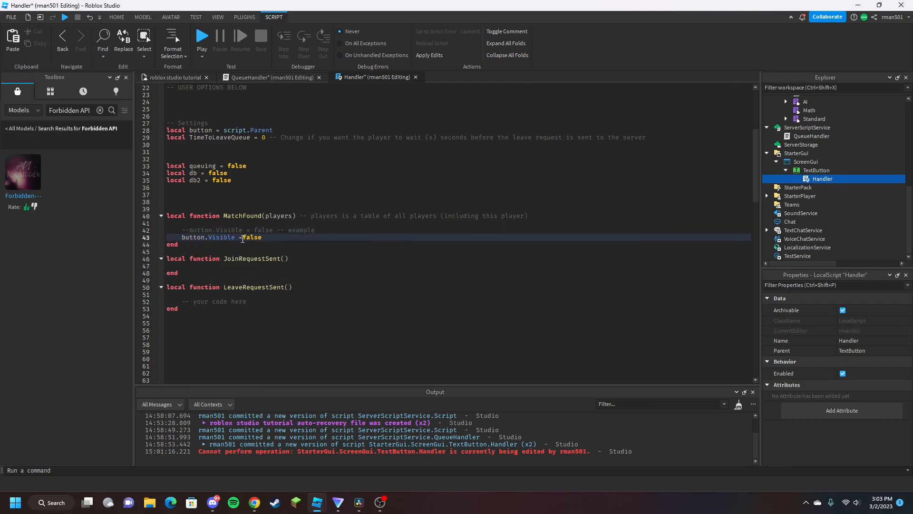
type("print(")
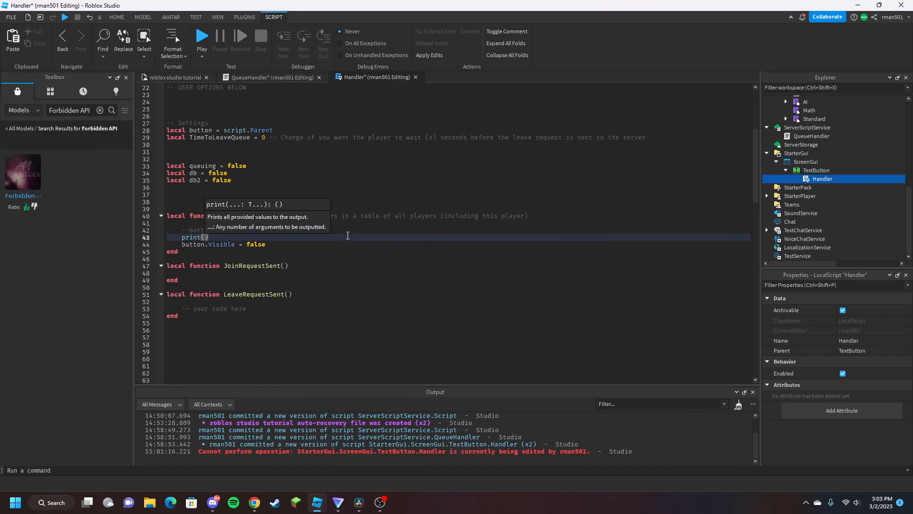
type("players")
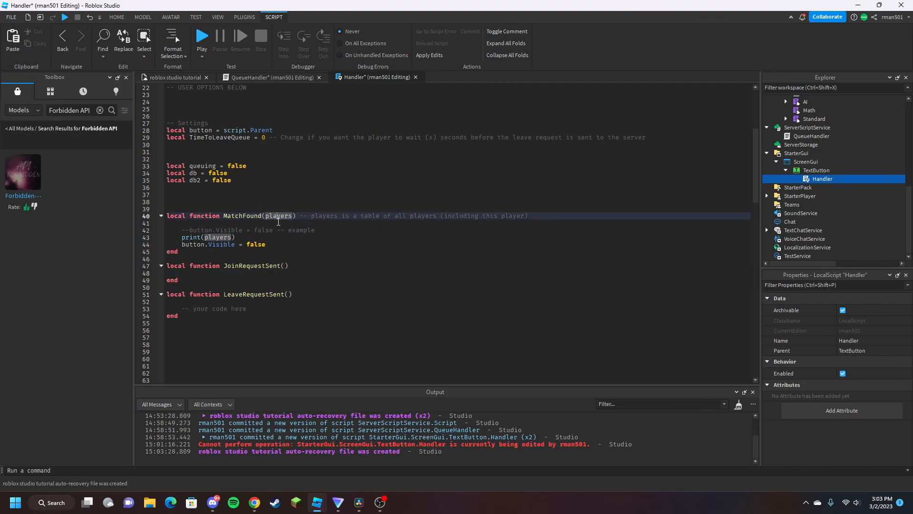
Add print("Joining") and print("Leaving") to the join and leave request functions
left_click(232, 216)
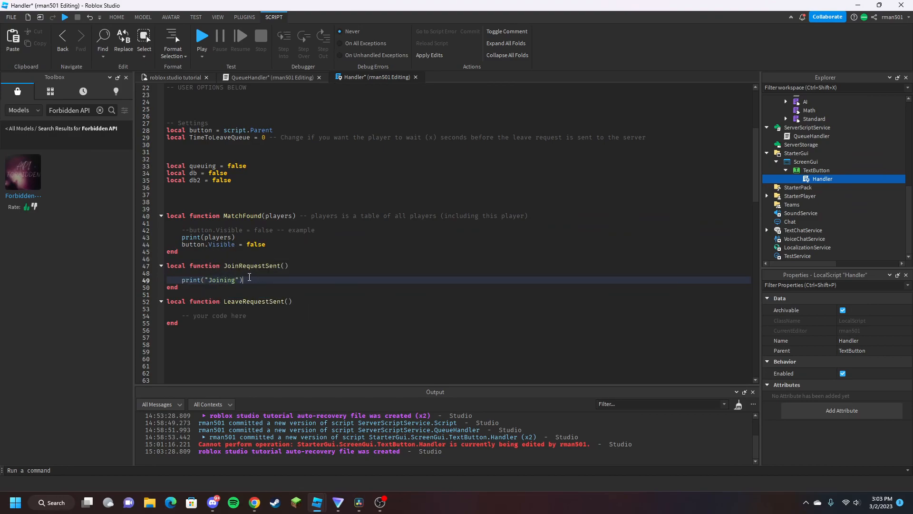
type("print(\"Joining\")")
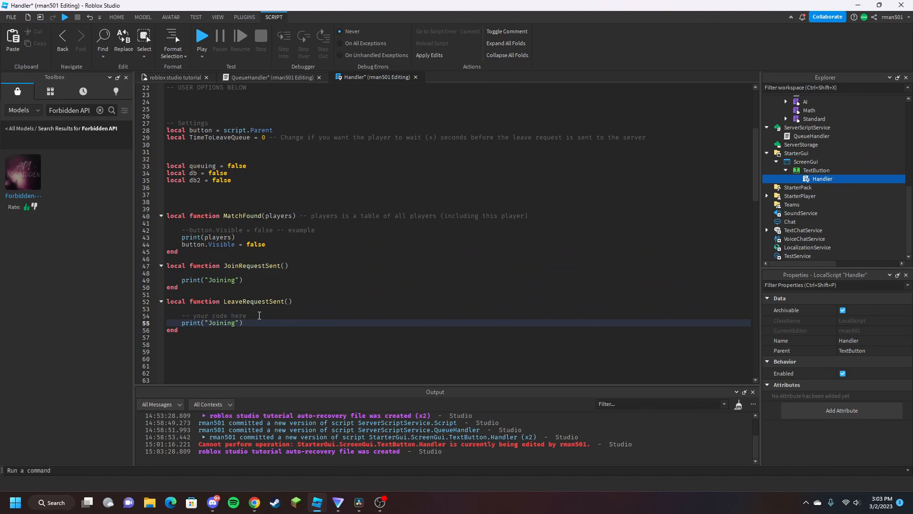
type("Leaving")
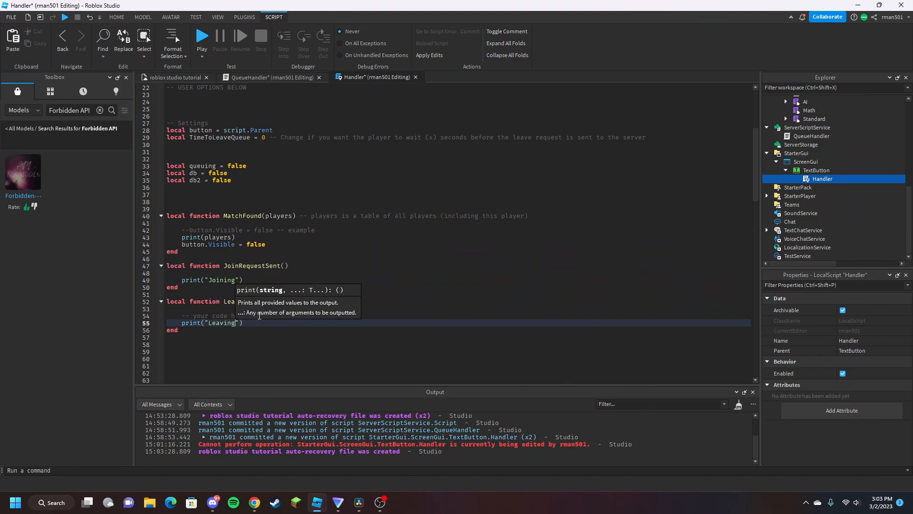
left_click(116, 17)
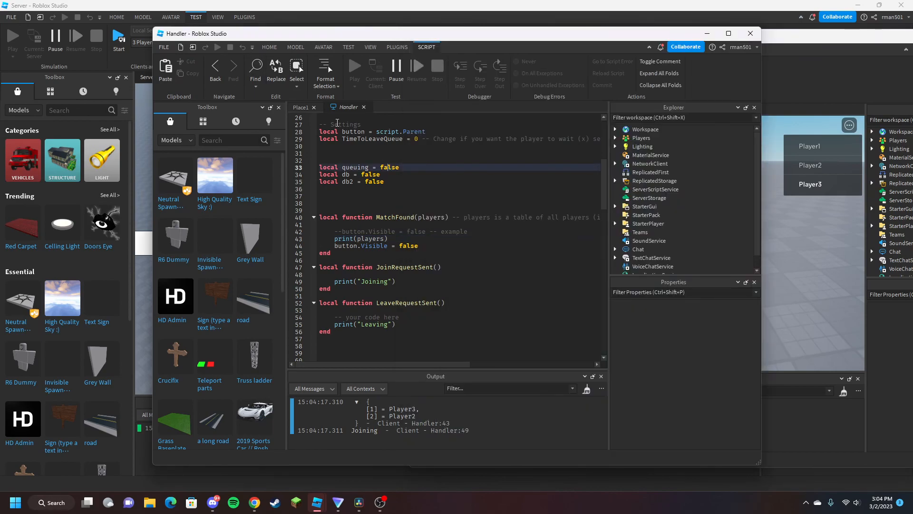
Read the Output listing matched players and Joining, then end the three-player test session
scroll("down", 3)
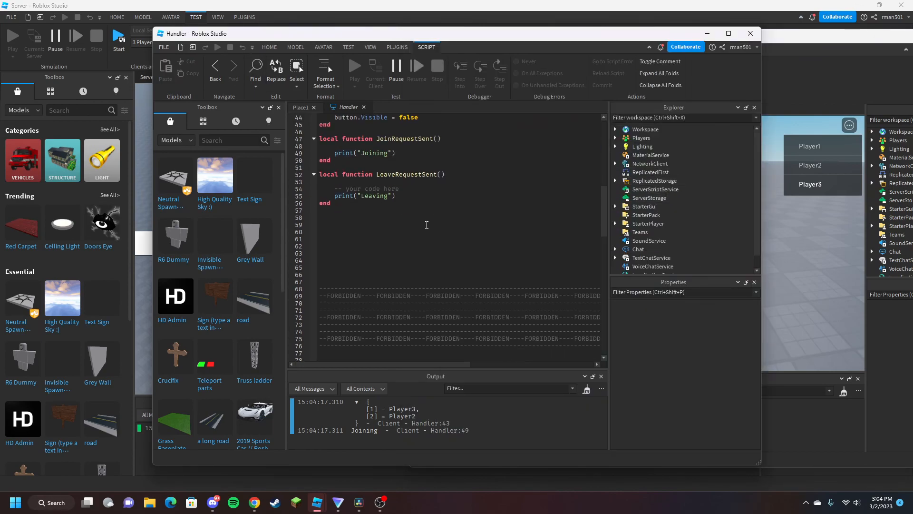
scroll("down", 3)
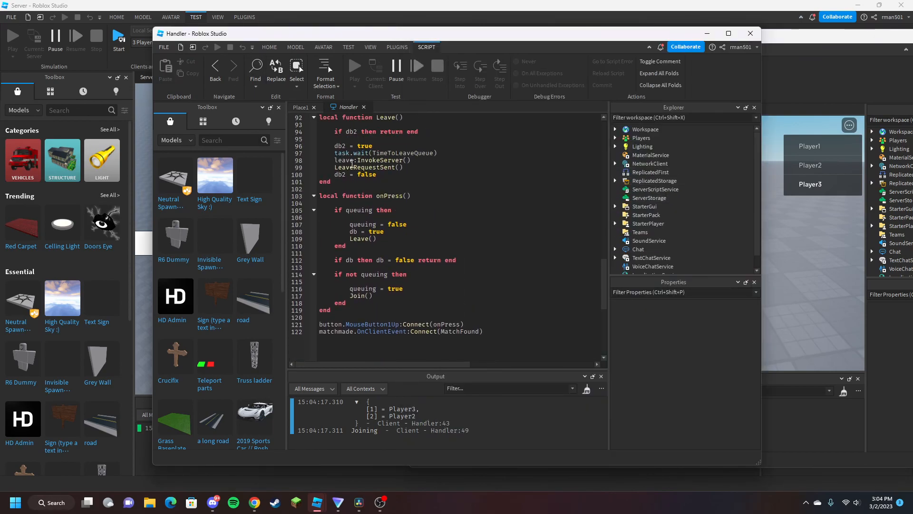
left_click(655, 189)
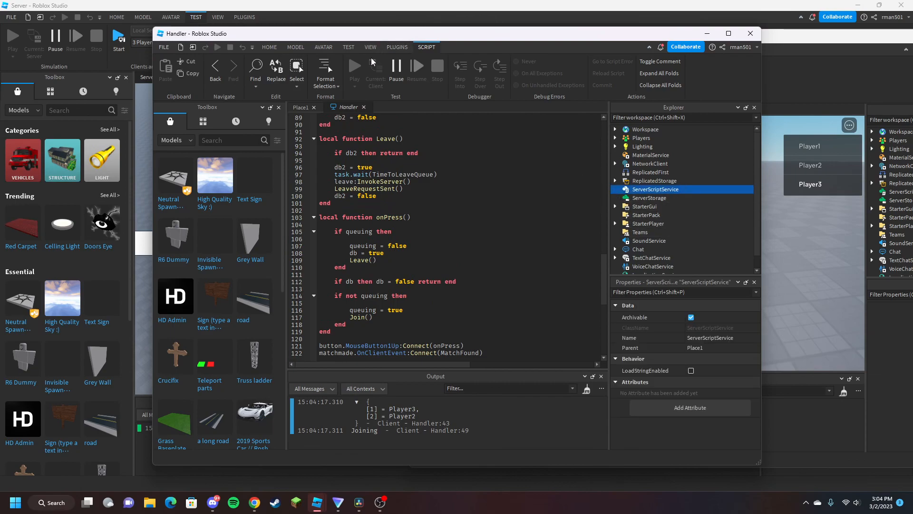
key("alt+tab")
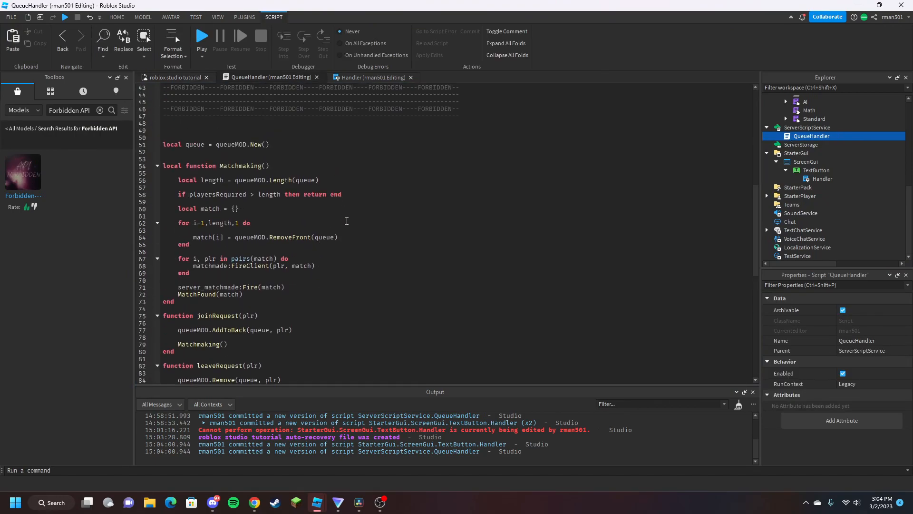
Review the Matchmaking queue length call and the joinRequest/leaveRequest bindings in QueueHandler
left_click(312, 237)
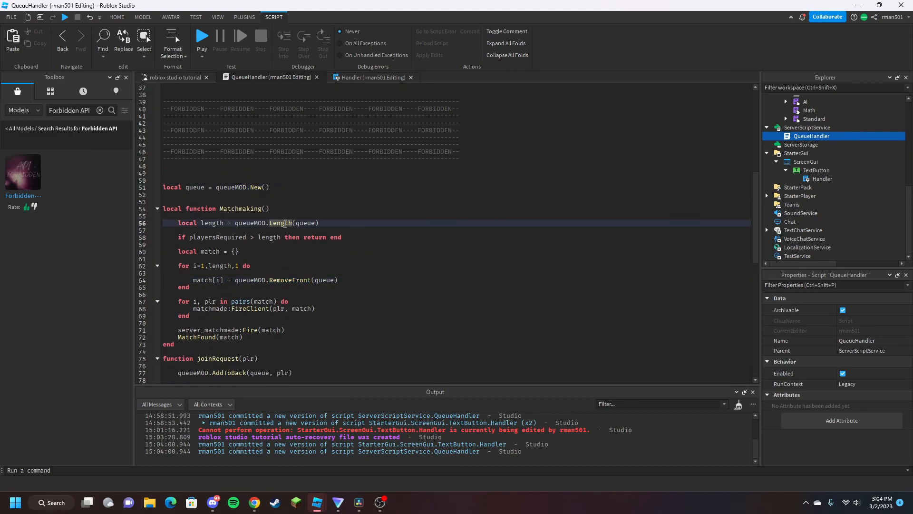
scroll("down", 3)
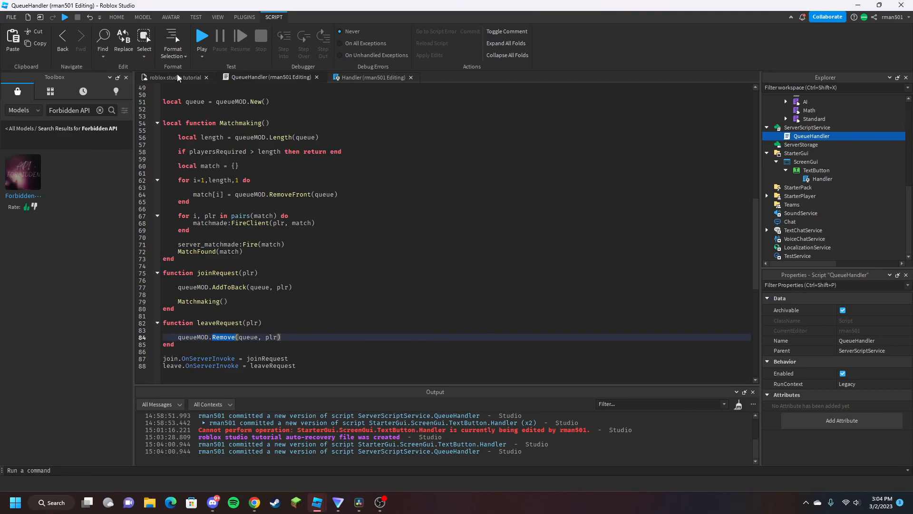
mouse_move(178, 79)
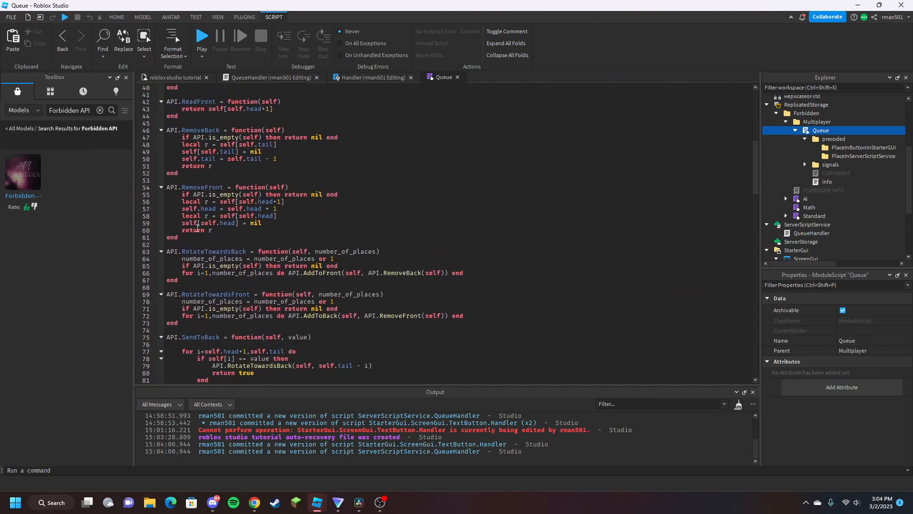
Scroll through the Queue module's functions, open its info script and untick Enabled
scroll("down", 3)
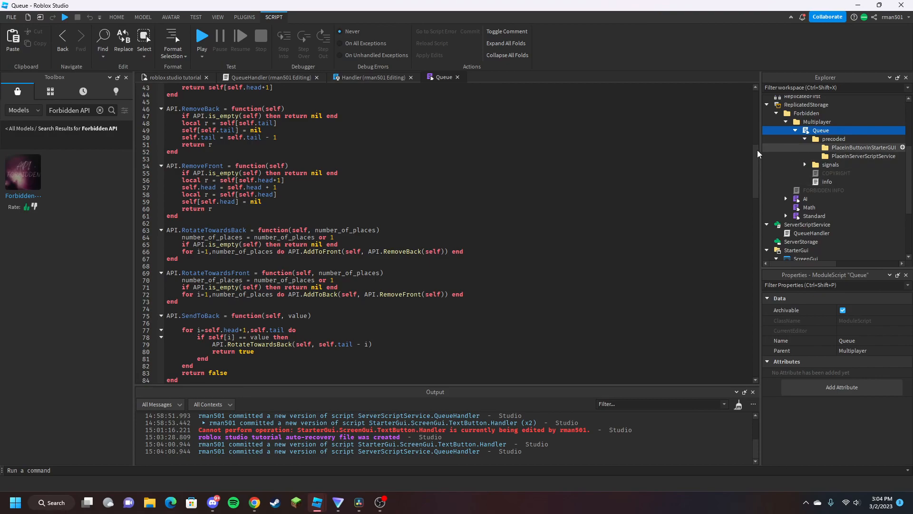
scroll("down", 3)
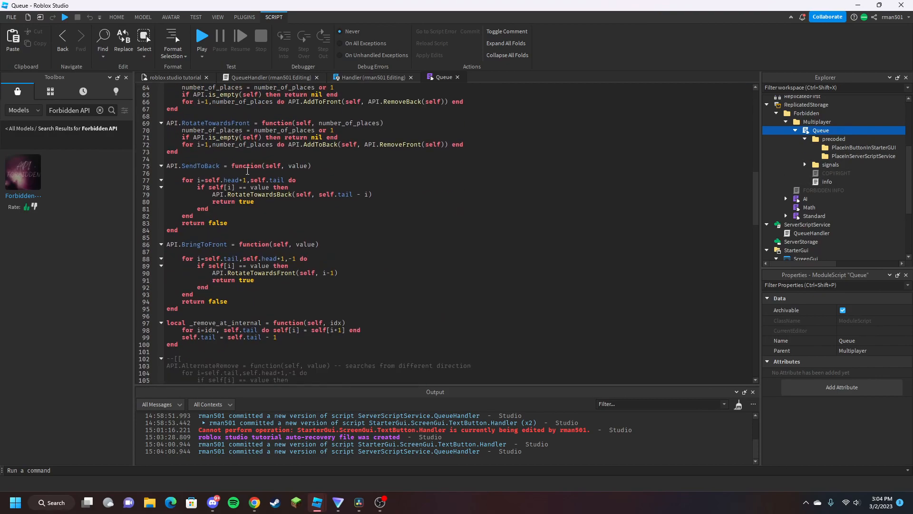
scroll("down", 3)
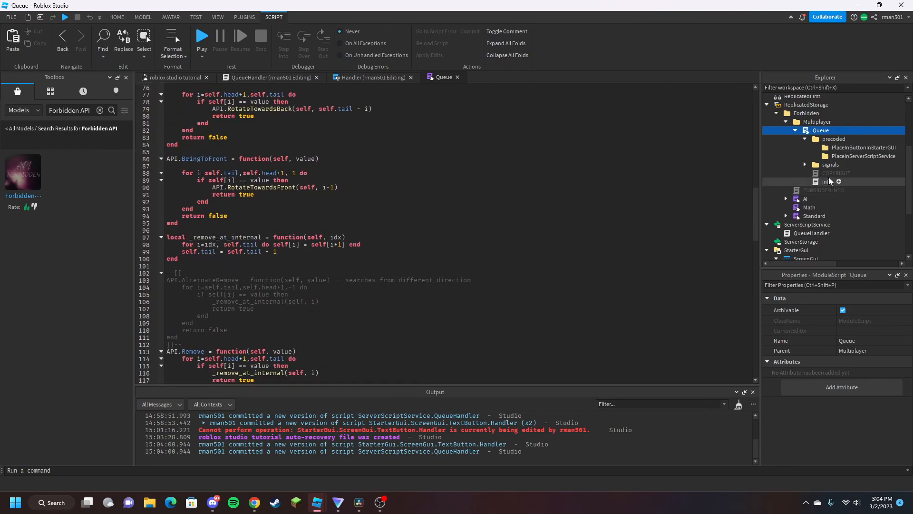
left_click(826, 181)
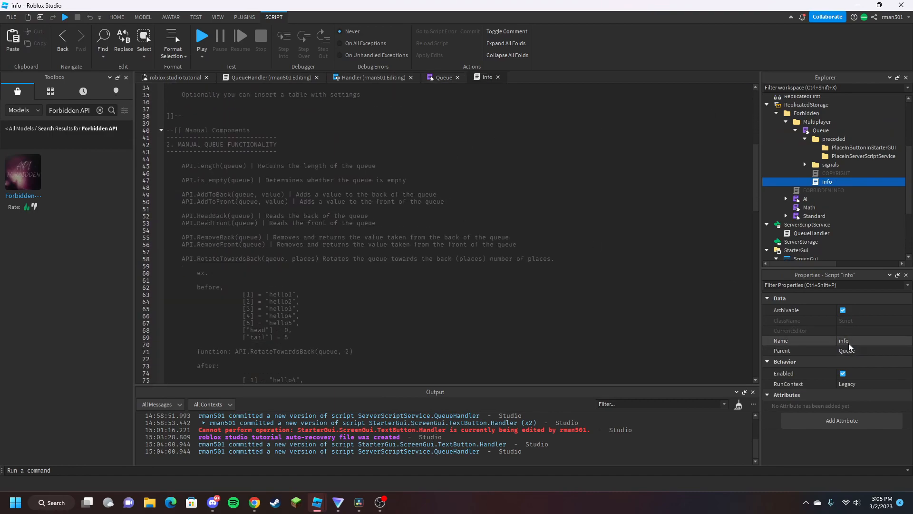
left_click(842, 373)
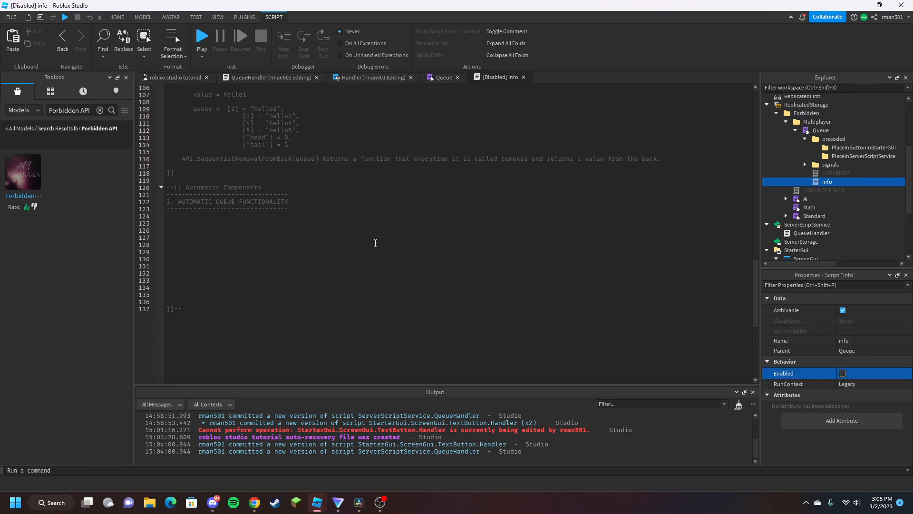